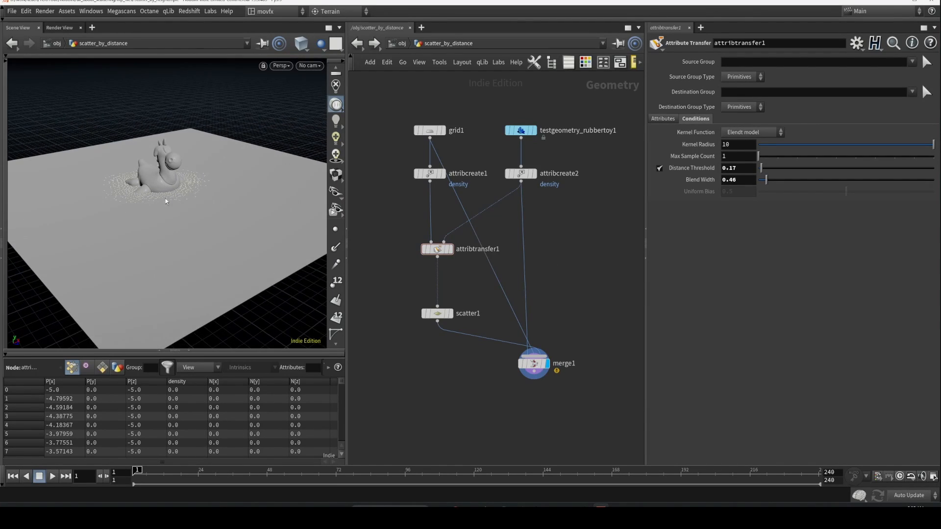
{"action": "mouse_move", "coordinate": [132, 185]}
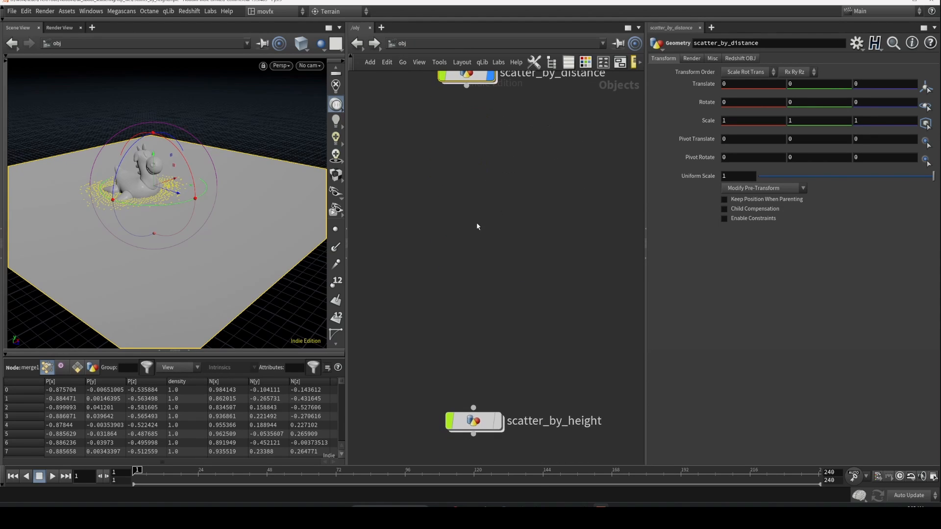
Frame both scatter setups and dive into the scatter_by_height network
{"action": "key", "text": "Tab"}
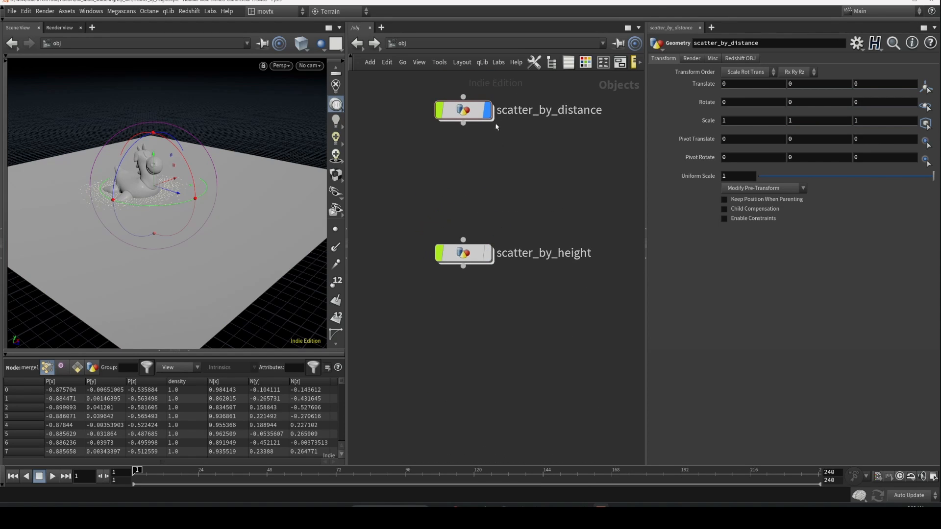
{"action": "double_click", "coordinate": [462, 253]}
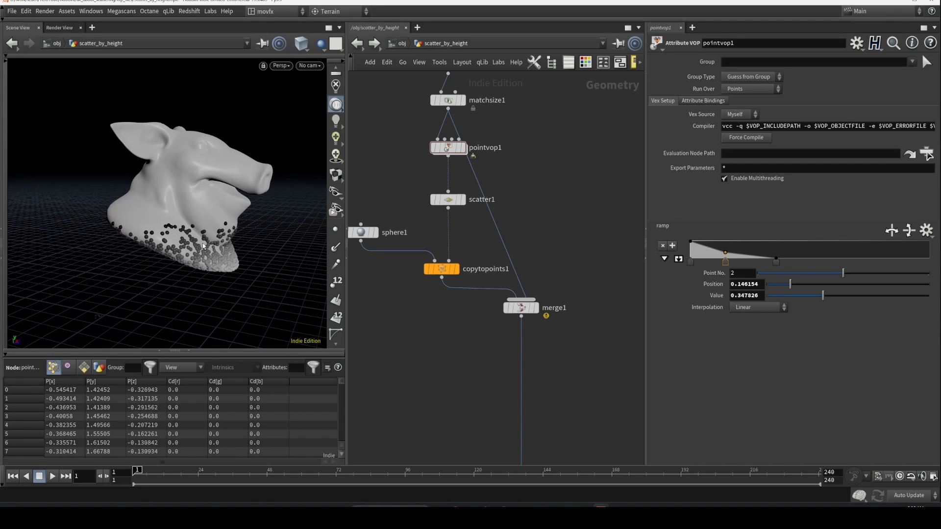
{"action": "mouse_move", "coordinate": [201, 243]}
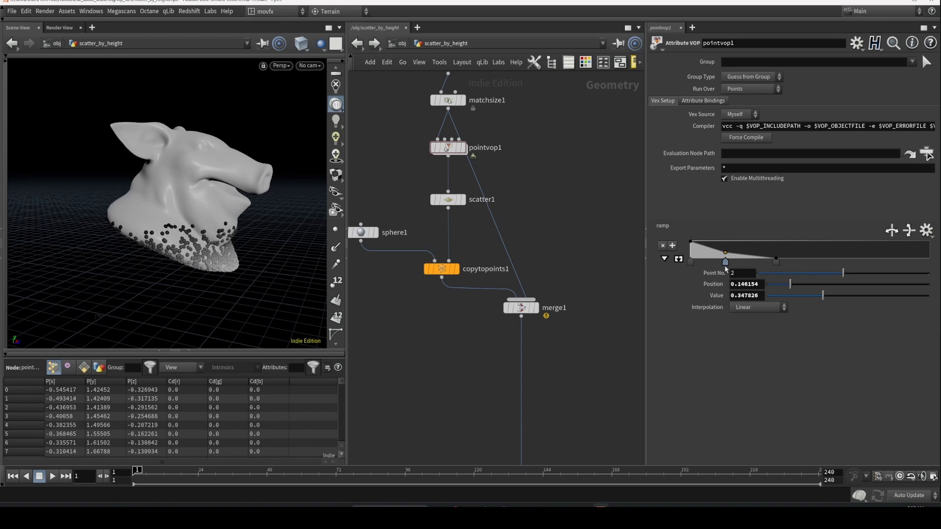
Drag the Point VOP's ramp keys to reshape the density falloff higher up the head
{"action": "left_click_drag", "start_coordinate": [725, 255], "coordinate": [822, 259]}
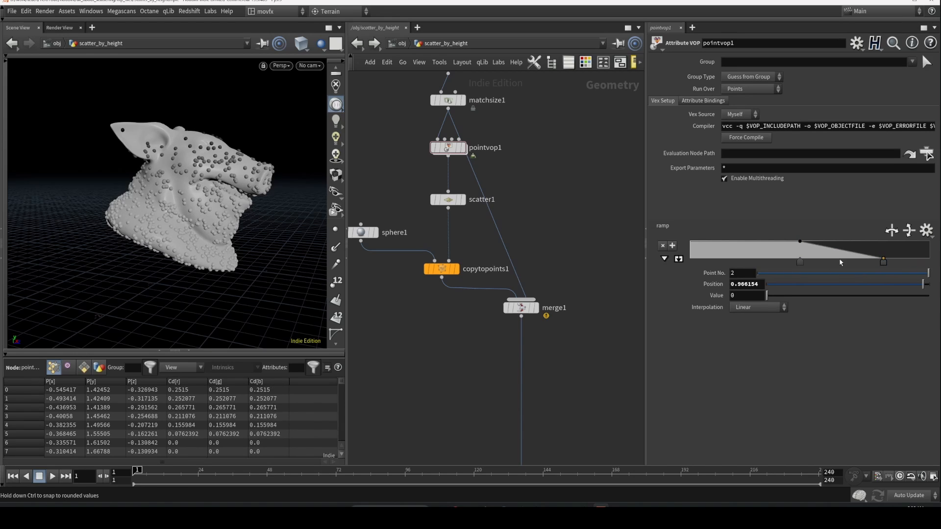
{"action": "left_click_drag", "start_coordinate": [882, 261], "coordinate": [800, 260]}
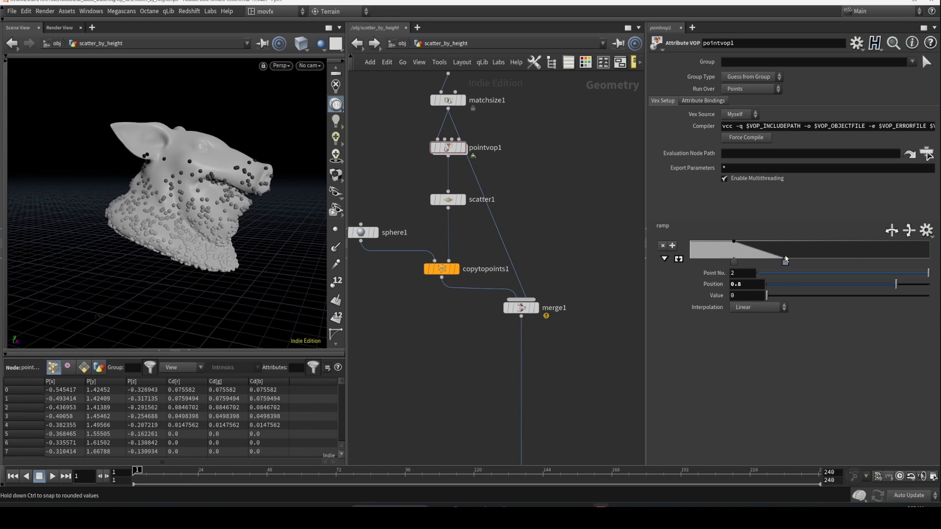
{"action": "left_click_drag", "start_coordinate": [785, 259], "coordinate": [860, 259]}
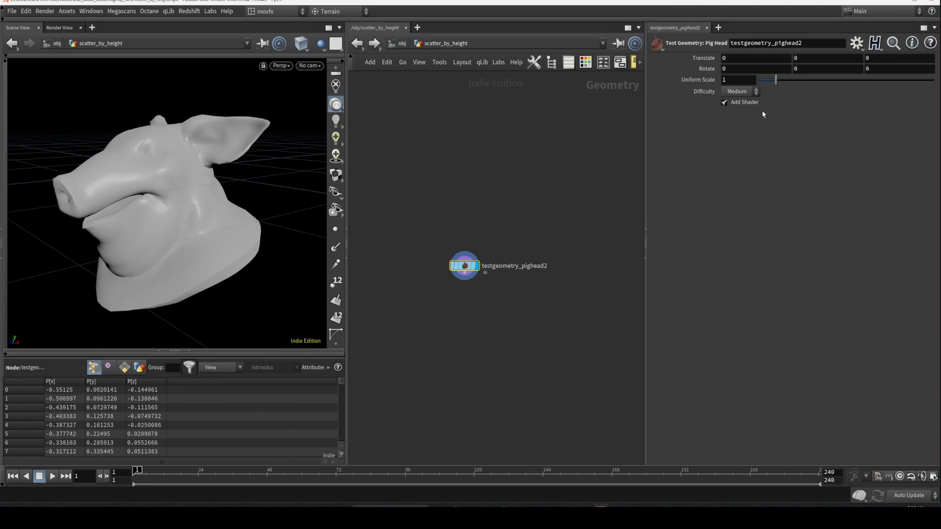
Disable the pig head's shader and feed it into a new Subdivide node at depth 2
{"action": "left_click", "coordinate": [723, 102]}
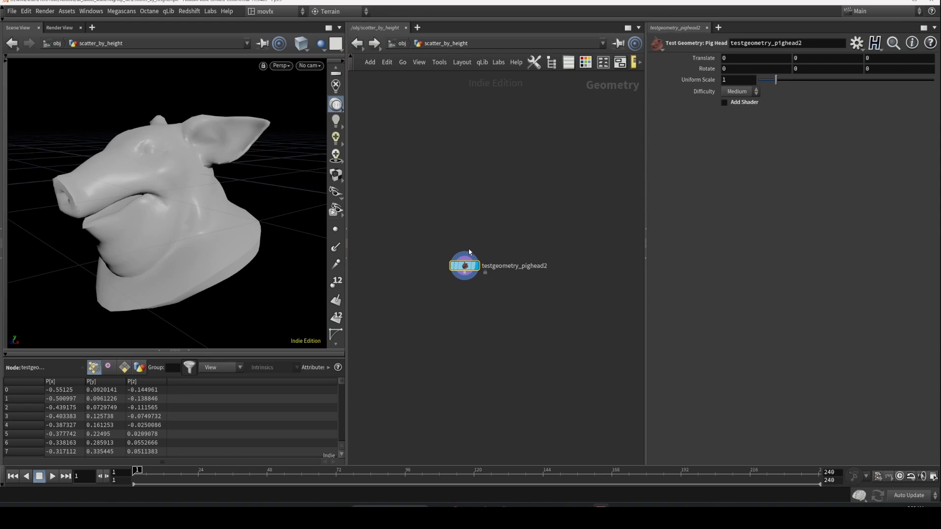
{"action": "key", "text": "Tab"}
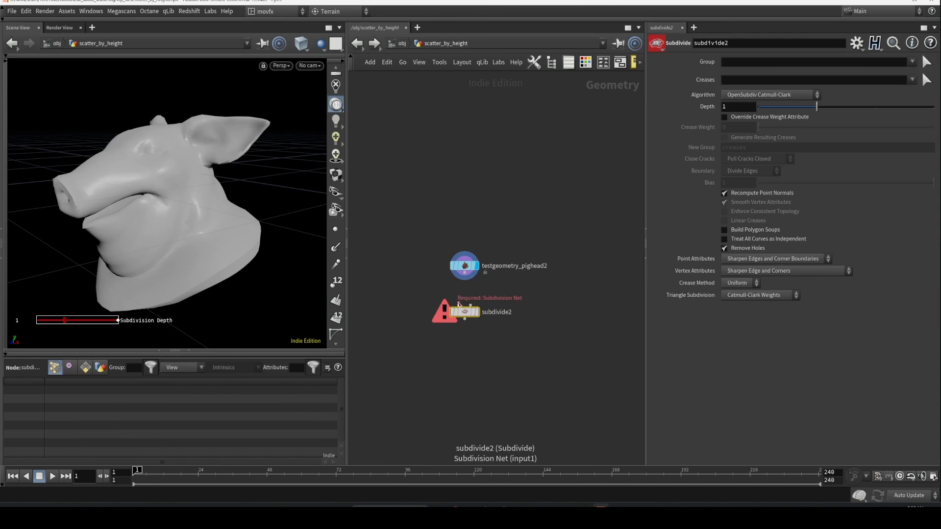
{"action": "left_click_drag", "start_coordinate": [817, 106], "coordinate": [873, 105]}
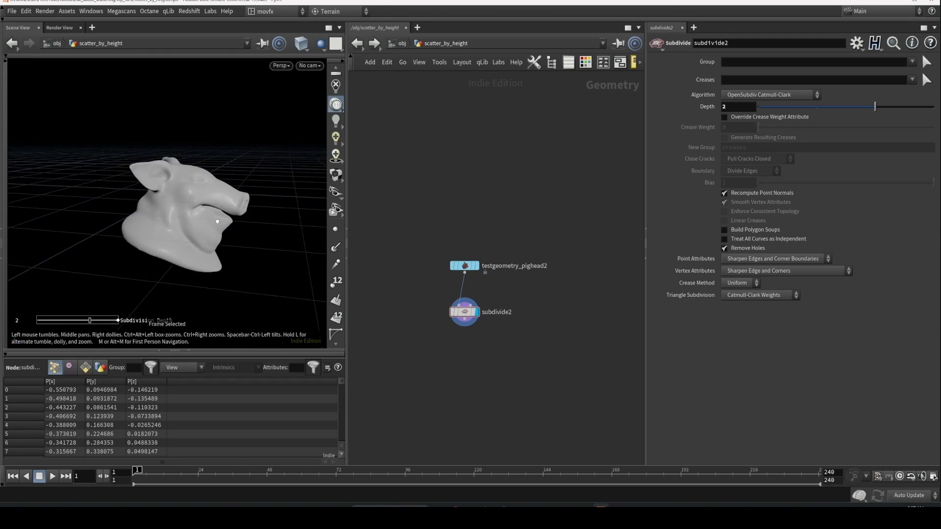
{"action": "left_click_drag", "start_coordinate": [216, 222], "coordinate": [192, 215]}
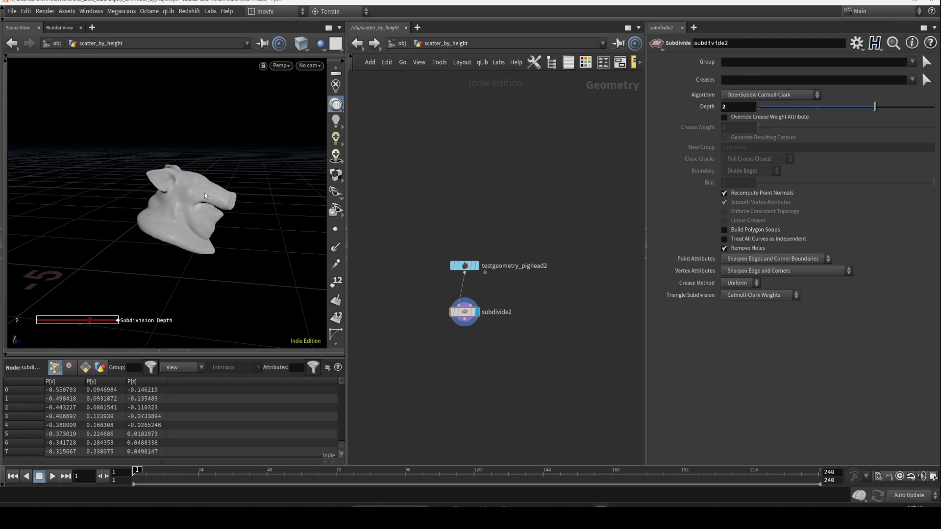
{"action": "key", "text": "Tab"}
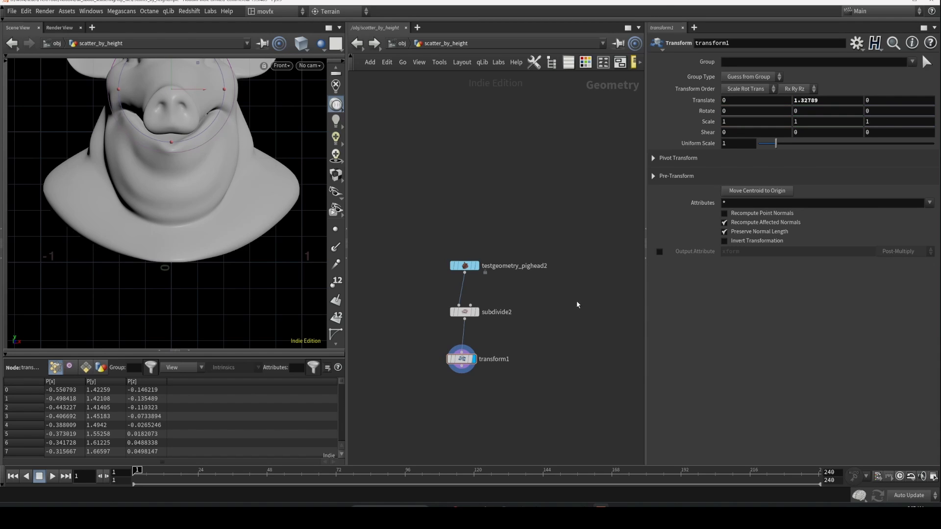
Add a Match Size node after the subdivide with Justify Y set to Min so the head rests on the ground
{"action": "key", "text": "Tab"}
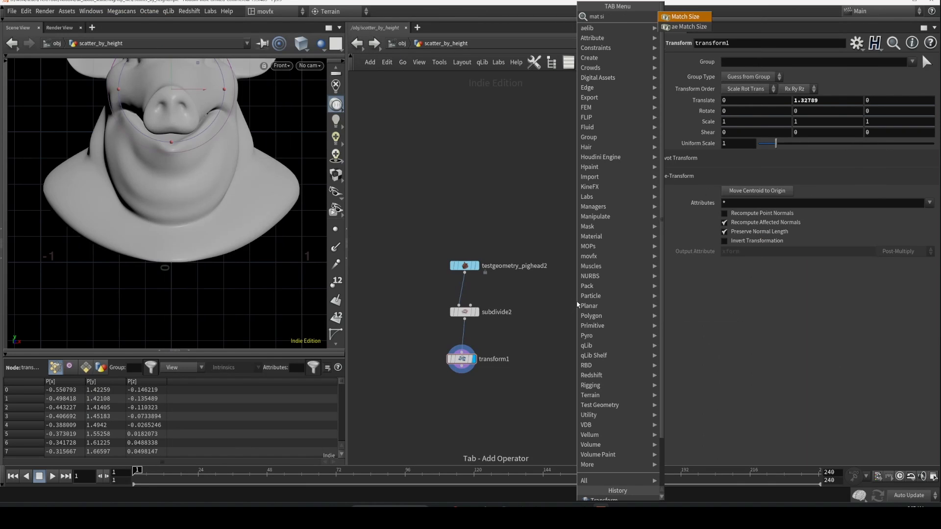
{"action": "left_click", "coordinate": [685, 17]}
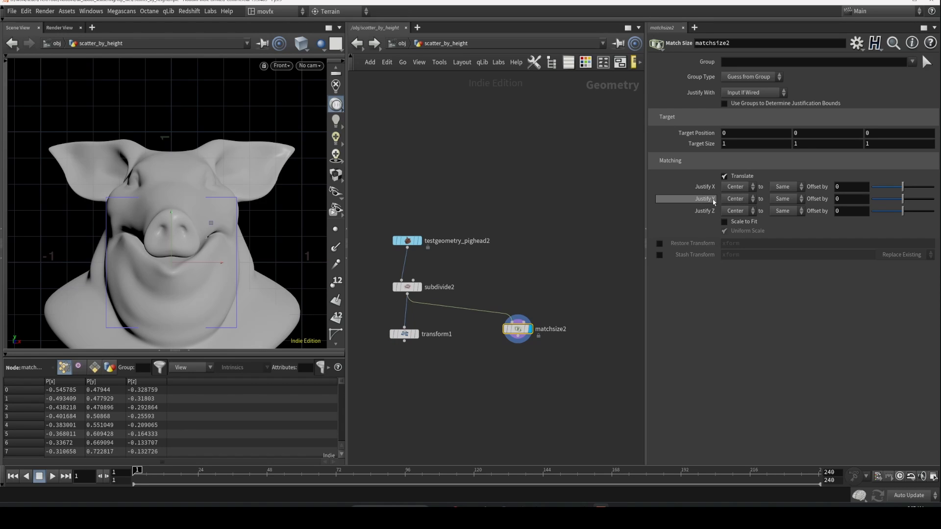
{"action": "left_click", "coordinate": [734, 199]}
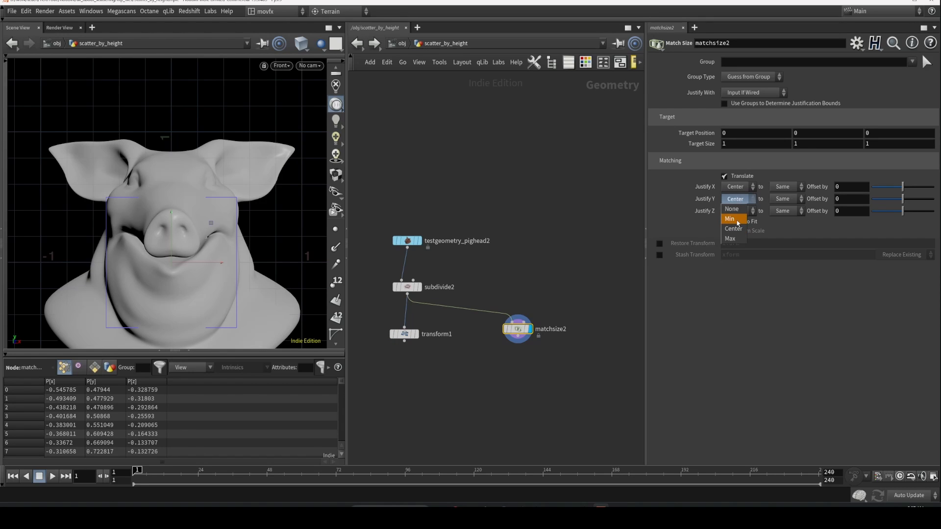
{"action": "left_click", "coordinate": [729, 218]}
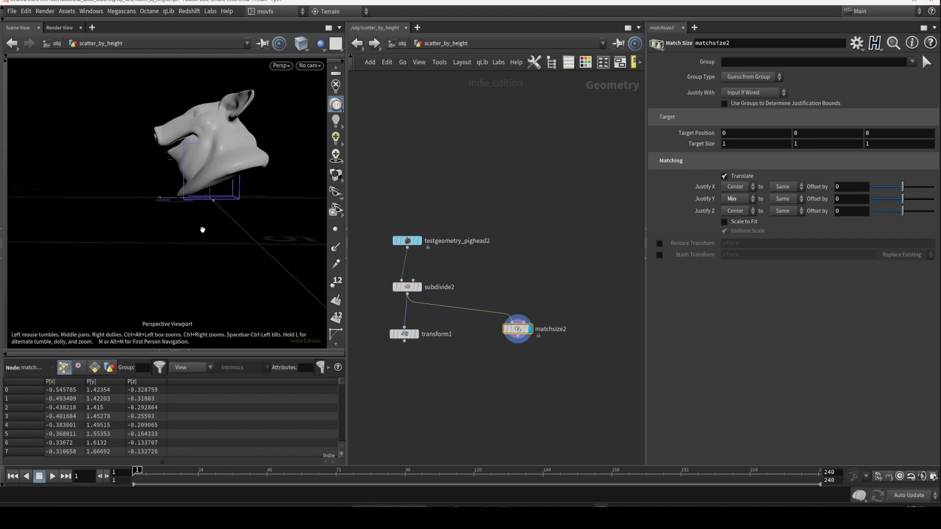
{"action": "left_click_drag", "start_coordinate": [202, 229], "coordinate": [273, 184]}
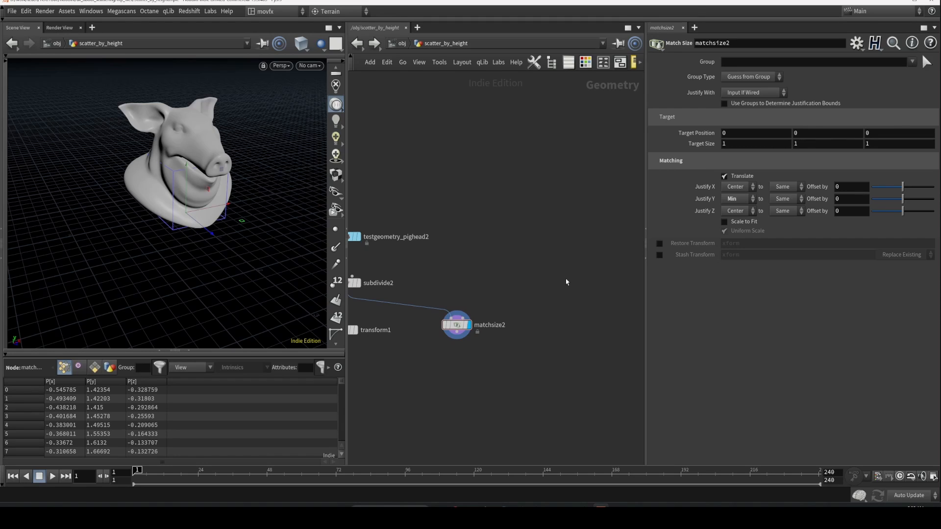
Inspect the recovered pig head → subdivide → match size chain by orbiting the viewport
{"action": "key", "text": "Tab"}
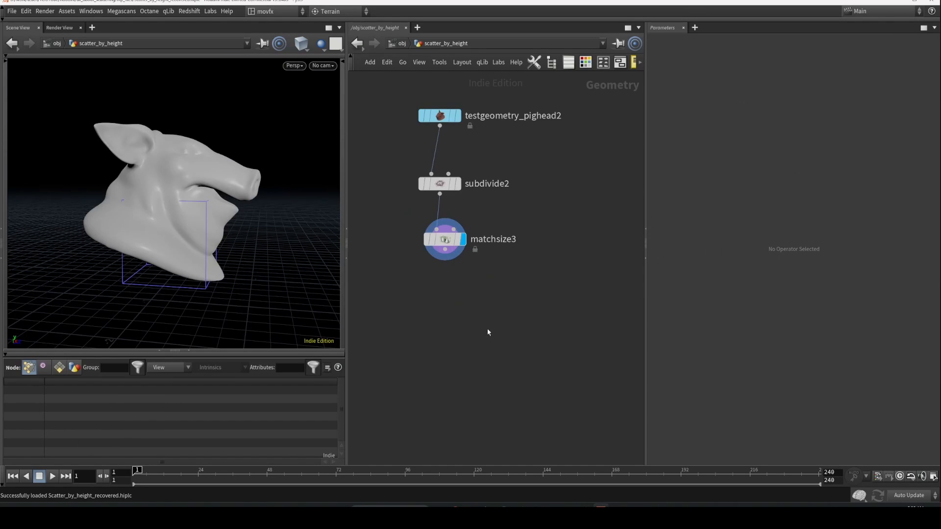
{"action": "left_click_drag", "start_coordinate": [180, 181], "coordinate": [92, 246]}
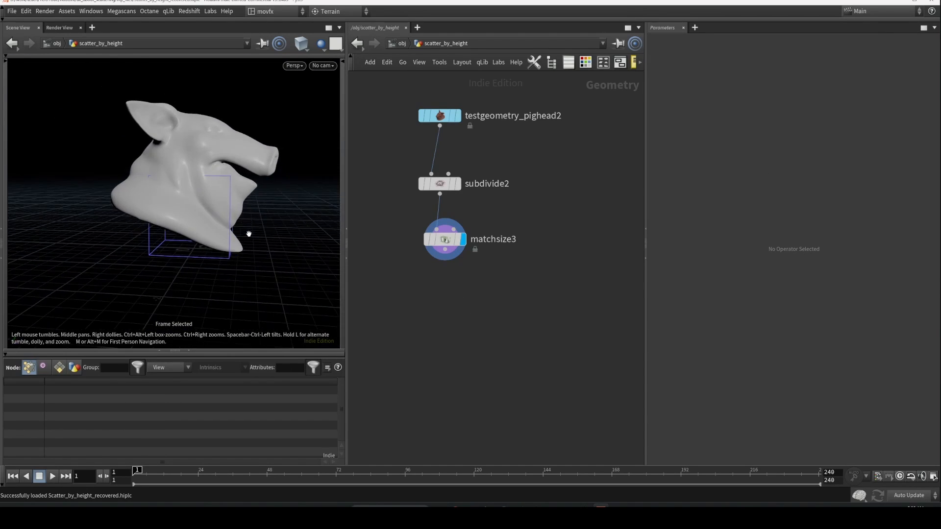
{"action": "mouse_move", "coordinate": [212, 167]}
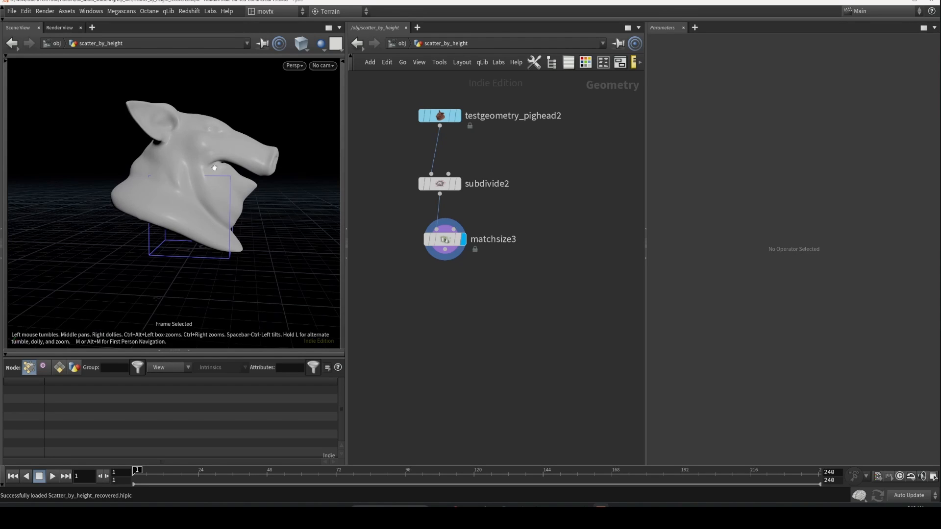
Add a Point VOP after matchsize3 and dive into its VEX builder network
{"action": "key", "text": "Tab"}
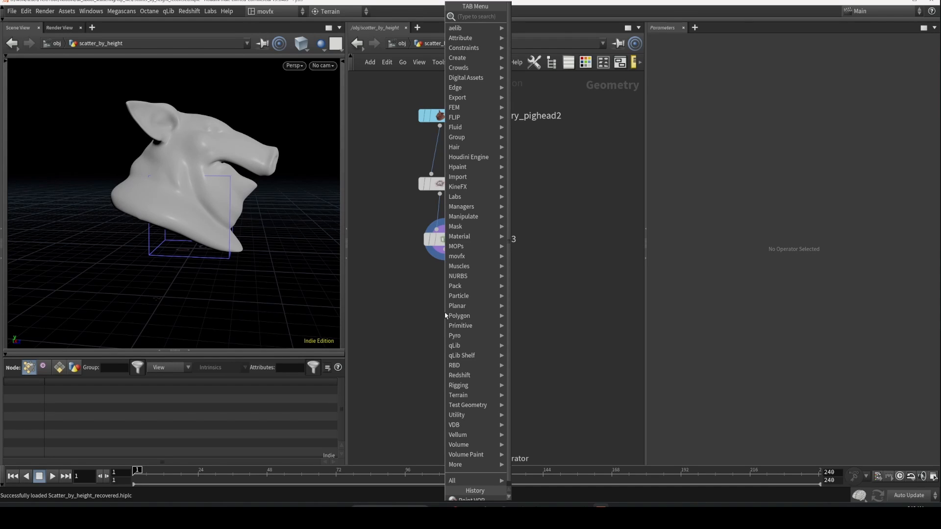
{"action": "type", "text": "poin"}
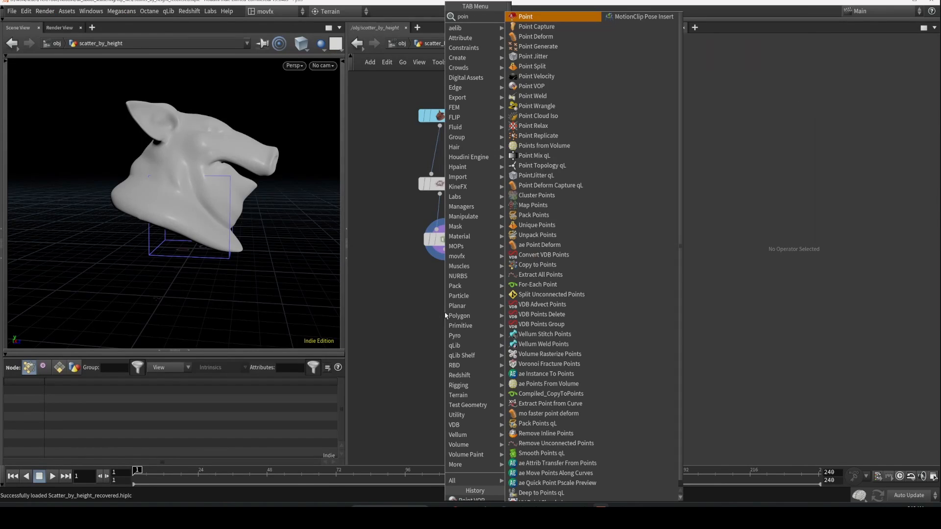
{"action": "key", "text": "Escape"}
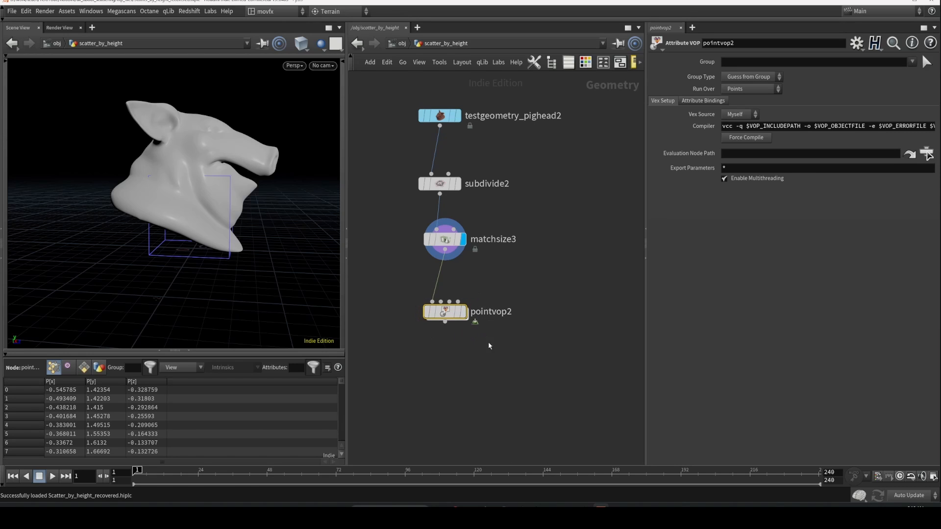
{"action": "double_click", "coordinate": [444, 312]}
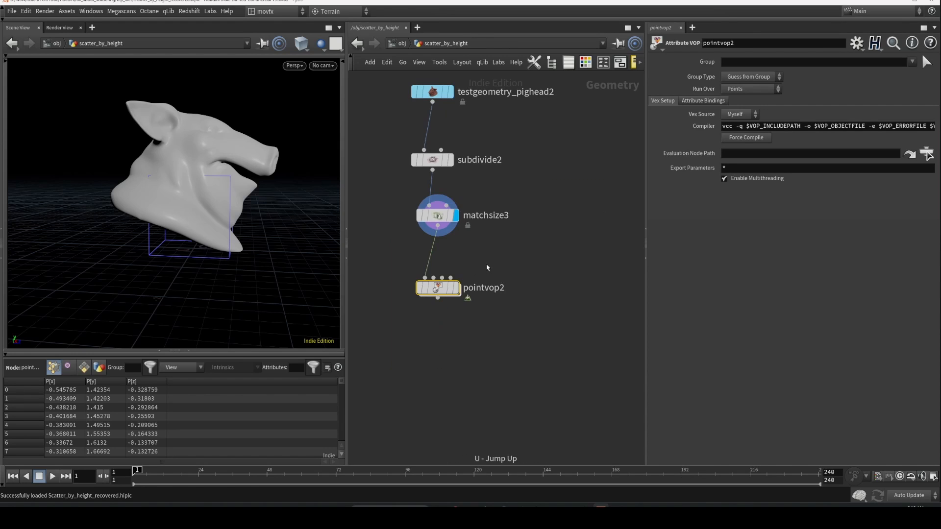
{"action": "double_click", "coordinate": [437, 287]}
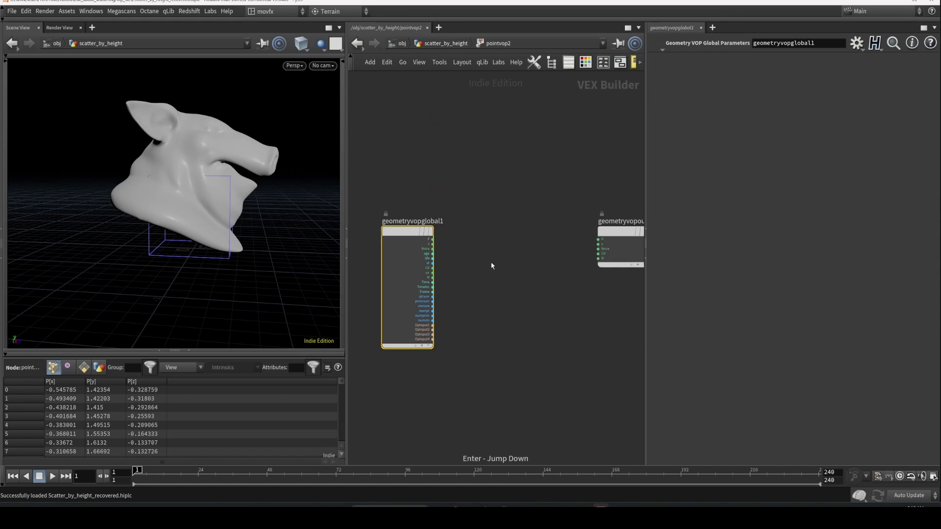
Route P through Relative to Bounding Box and Vector to Float into Cd, shading the head by height
{"action": "key", "text": "tab"}
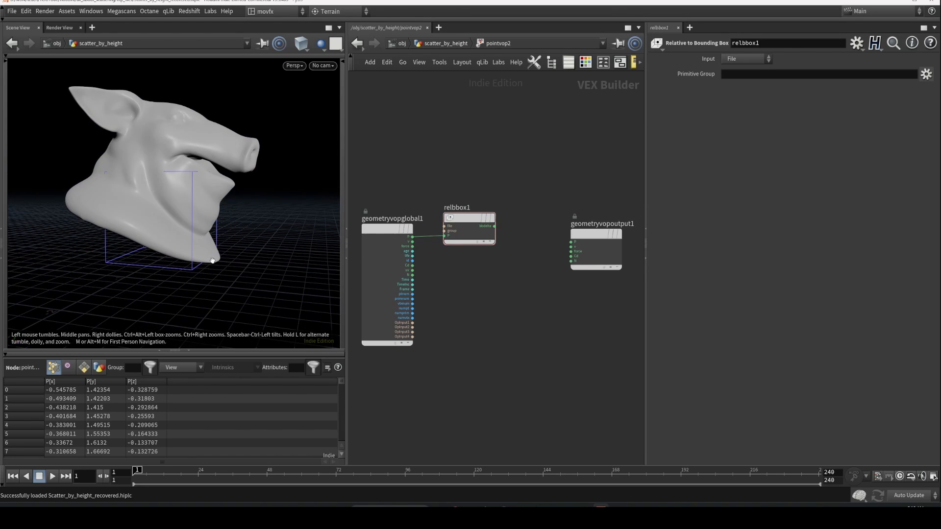
{"action": "mouse_move", "coordinate": [223, 244]}
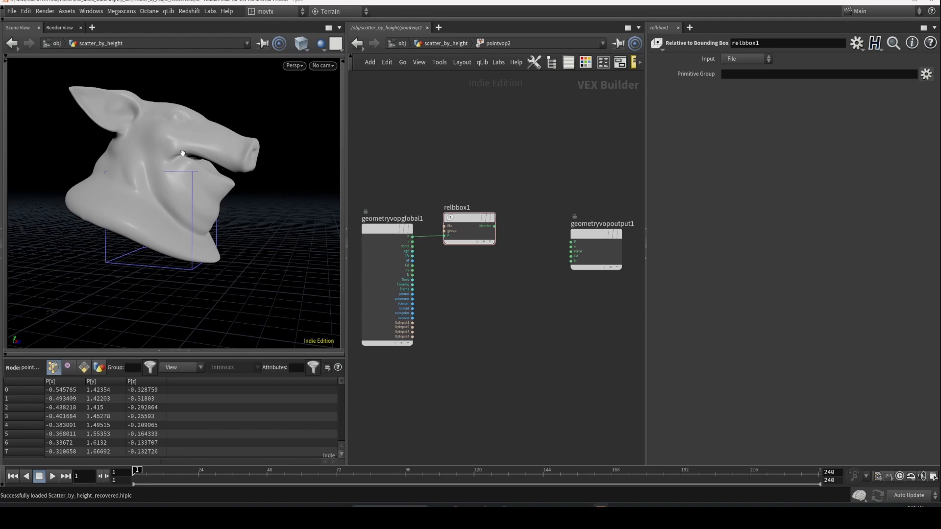
{"action": "mouse_move", "coordinate": [168, 107]}
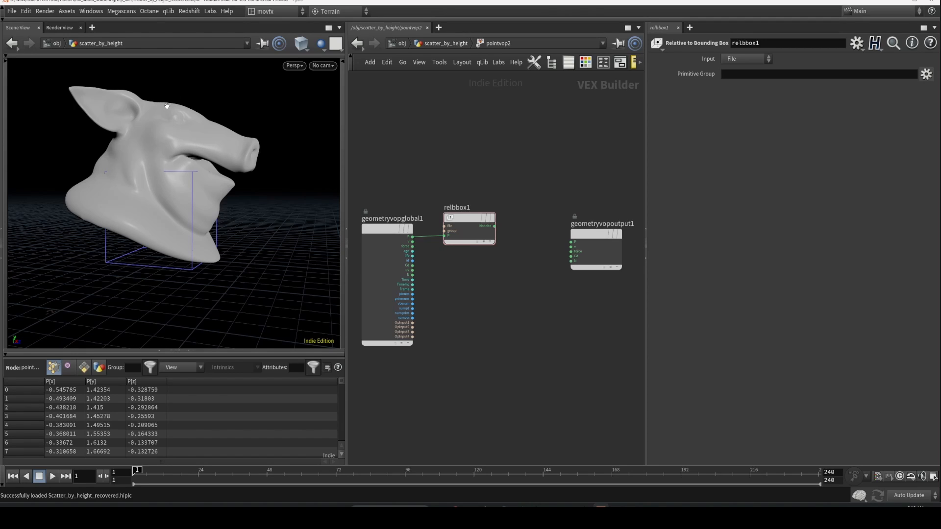
{"action": "mouse_move", "coordinate": [175, 124]}
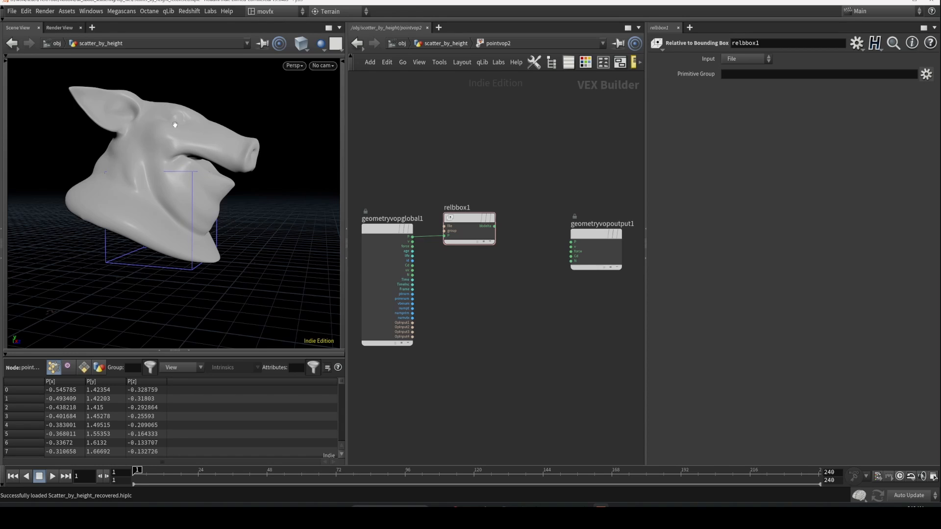
{"action": "mouse_move", "coordinate": [185, 203]}
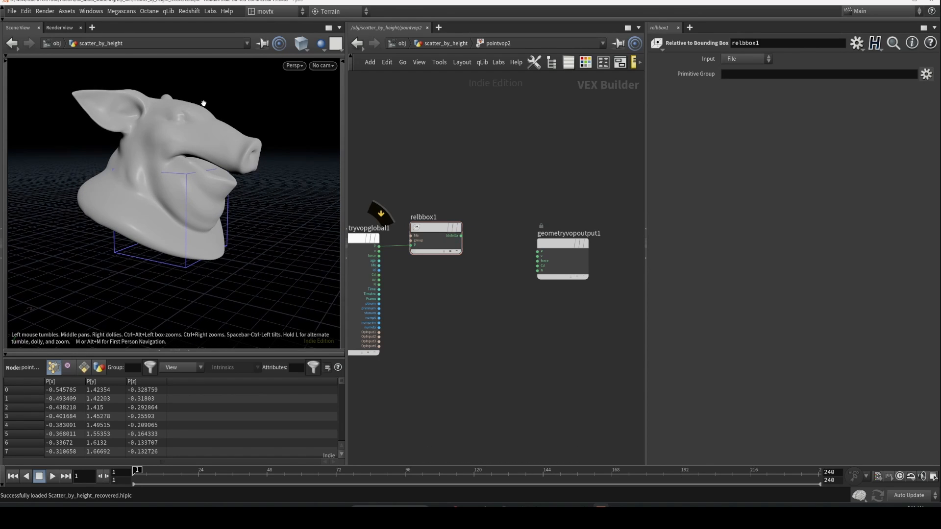
{"action": "left_click_drag", "start_coordinate": [203, 103], "coordinate": [175, 217]}
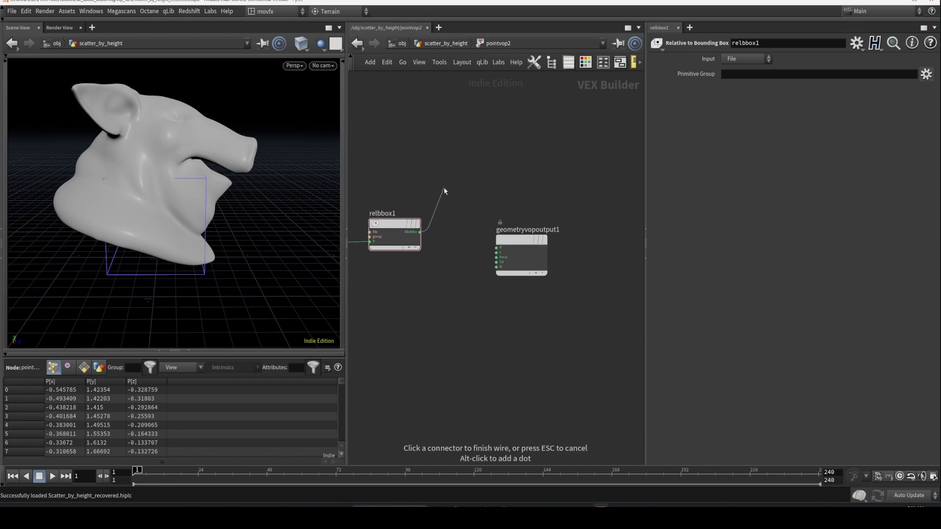
{"action": "key", "text": "tab"}
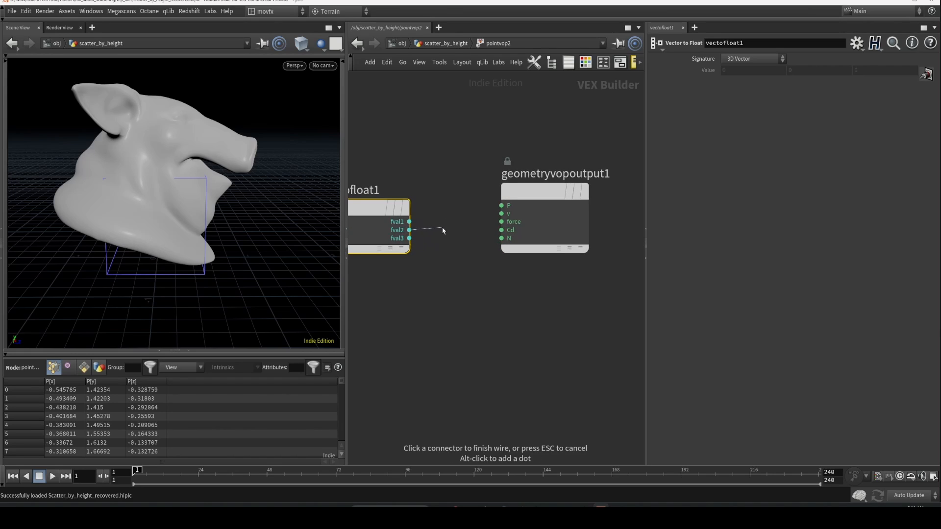
{"action": "left_click", "coordinate": [502, 229]}
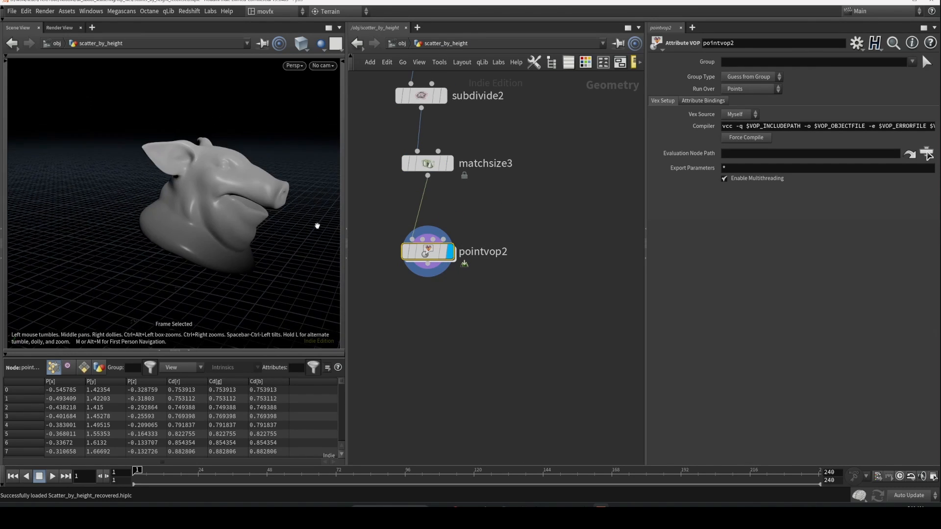
{"action": "double_click", "coordinate": [428, 250]}
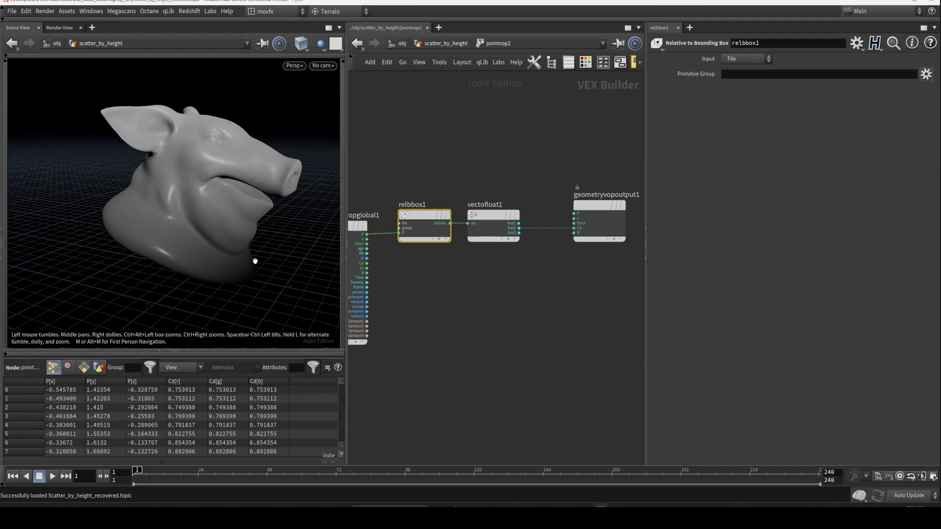
{"action": "left_click_drag", "start_coordinate": [252, 261], "coordinate": [232, 271]}
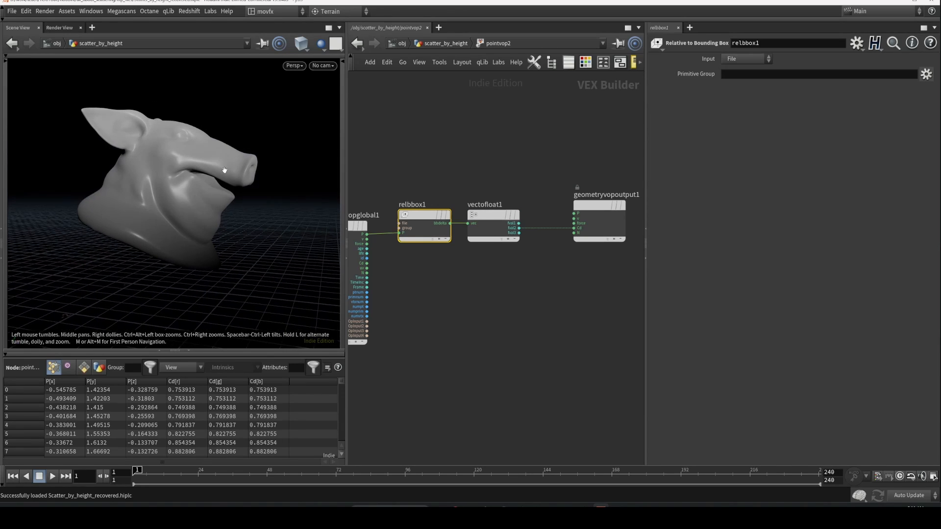
{"action": "mouse_move", "coordinate": [165, 111]}
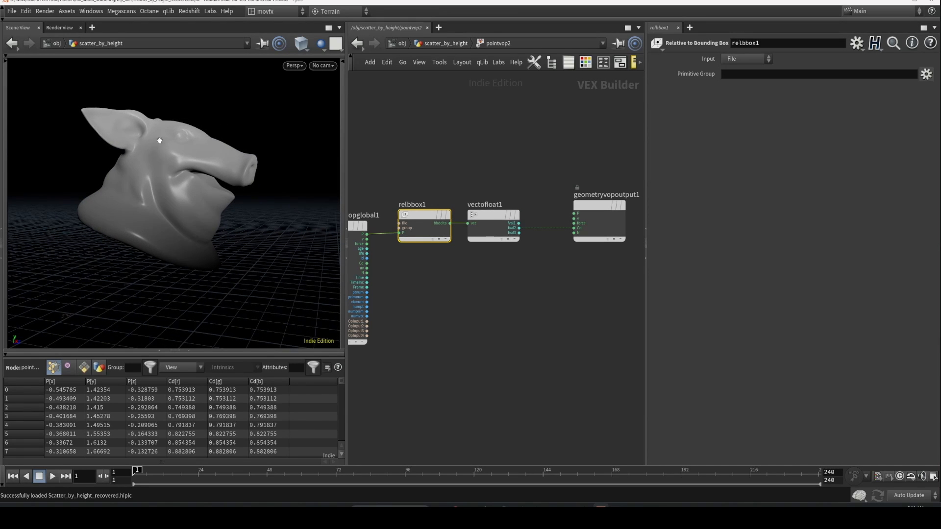
{"action": "mouse_move", "coordinate": [170, 125]}
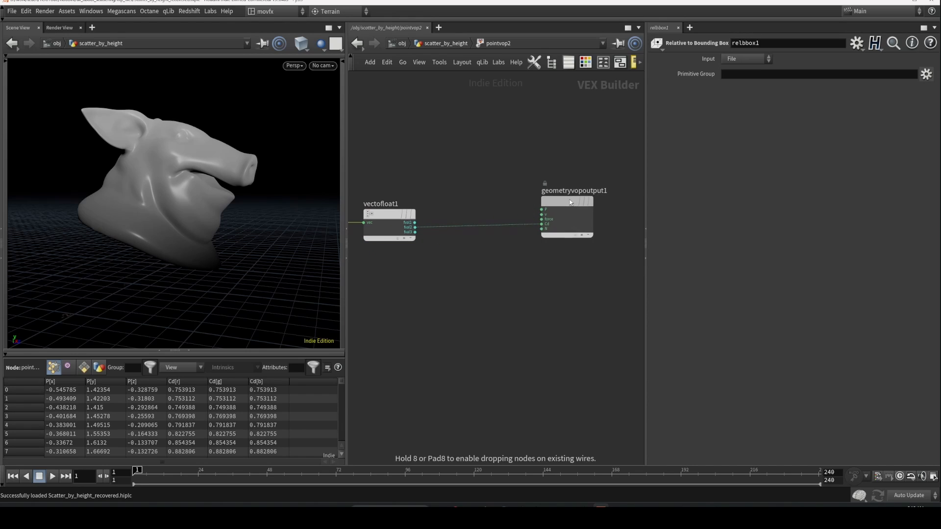
Insert a Ramp Parameter node between the height value and Cd, typed as Spline Ramp (float)
{"action": "key", "text": "tab"}
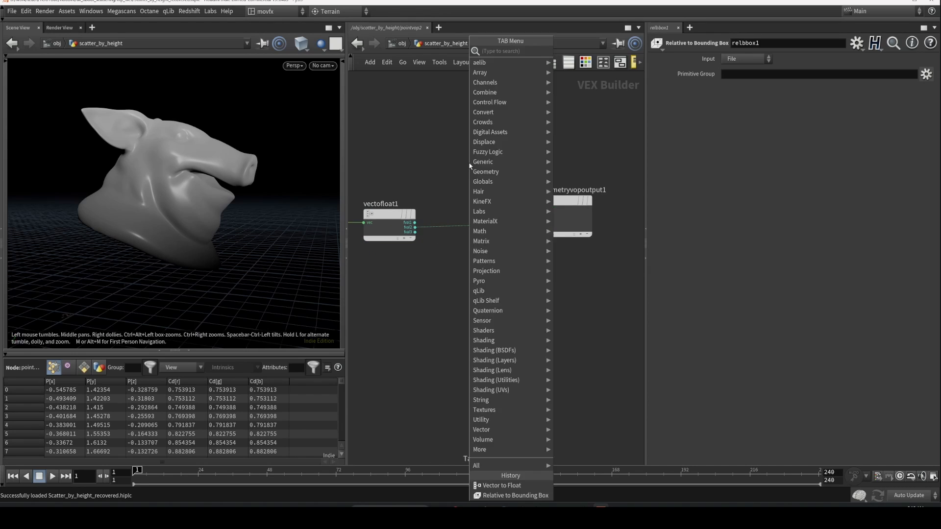
{"action": "type", "text": "ram"}
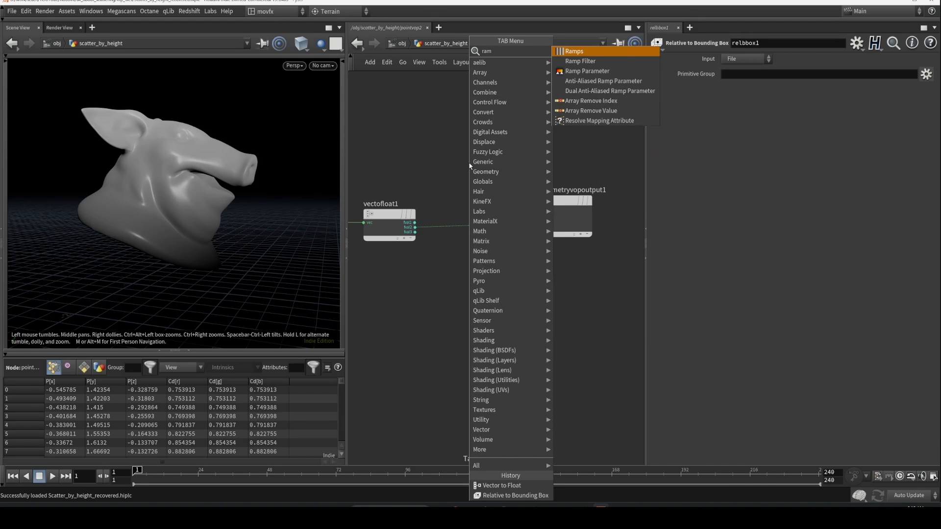
{"action": "left_click", "coordinate": [587, 71]}
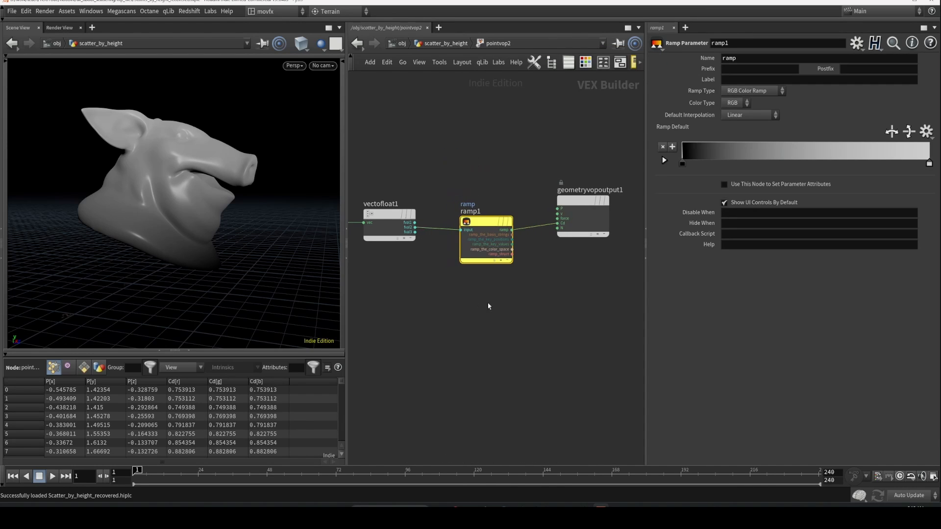
{"action": "left_click", "coordinate": [752, 90]}
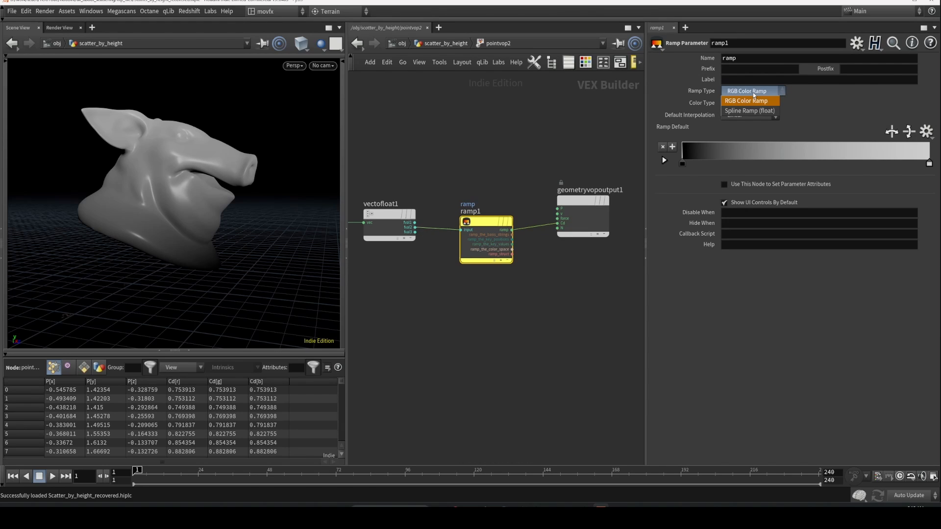
{"action": "mouse_move", "coordinate": [748, 111]}
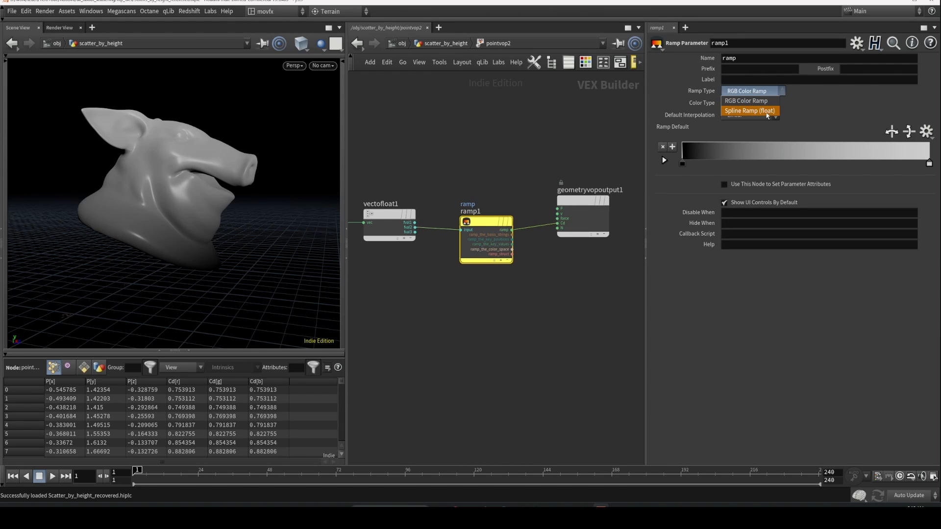
{"action": "left_click", "coordinate": [750, 111]}
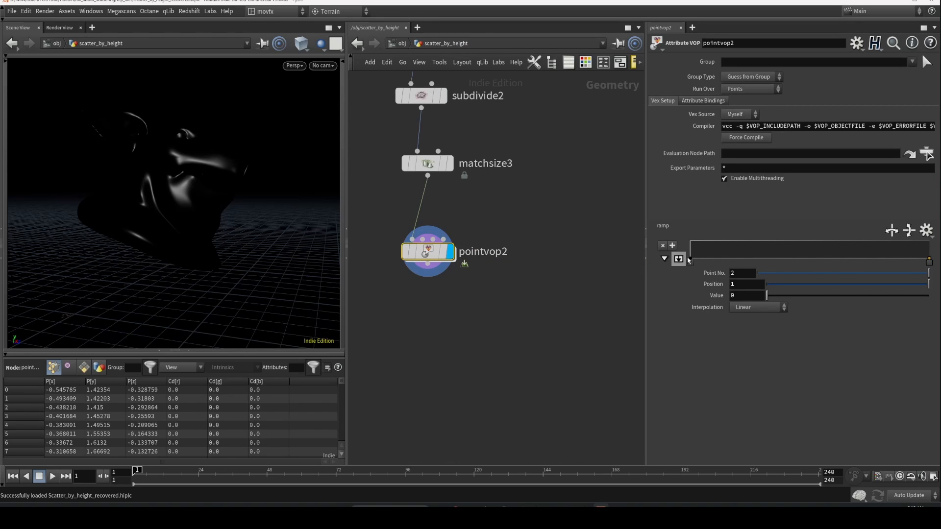
Apply a ramp preset and move its points to about 0.36 and 0.30 so only the head's base is white
{"action": "left_click", "coordinate": [926, 230]}
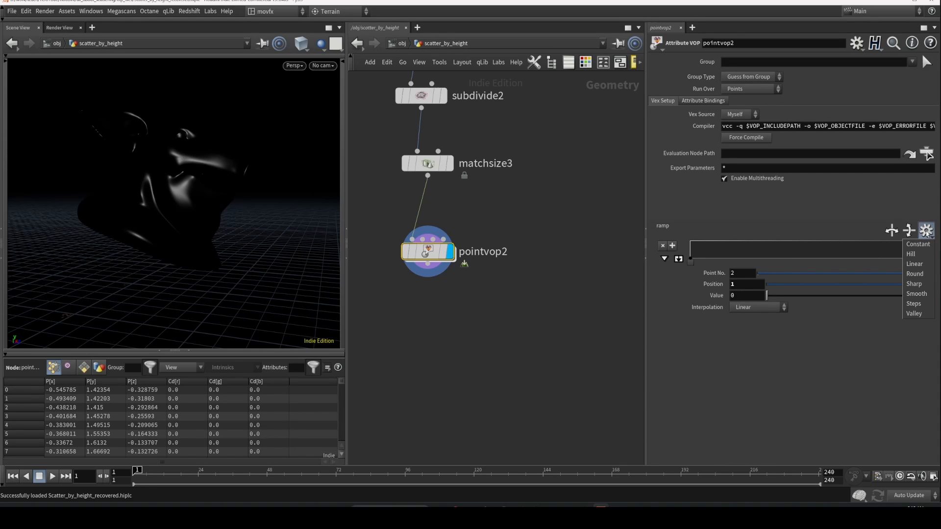
{"action": "mouse_move", "coordinate": [911, 254]}
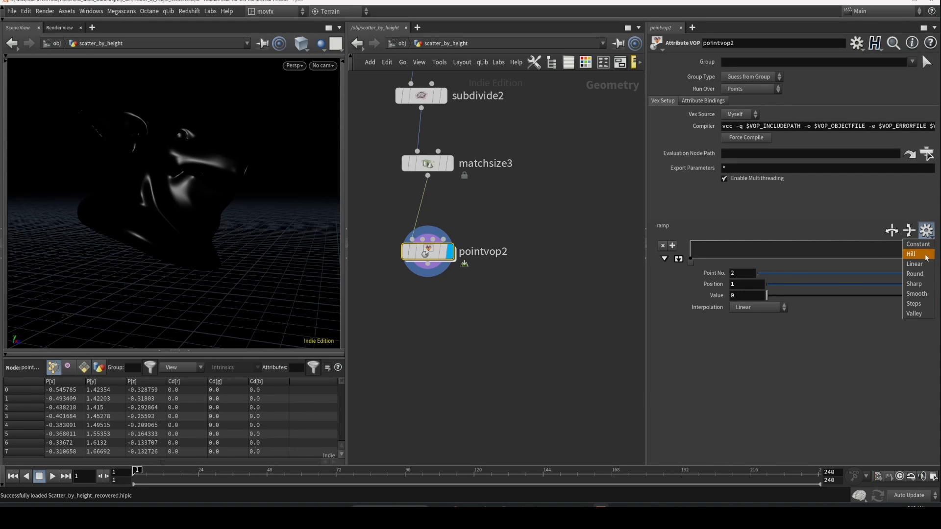
{"action": "left_click", "coordinate": [910, 254]}
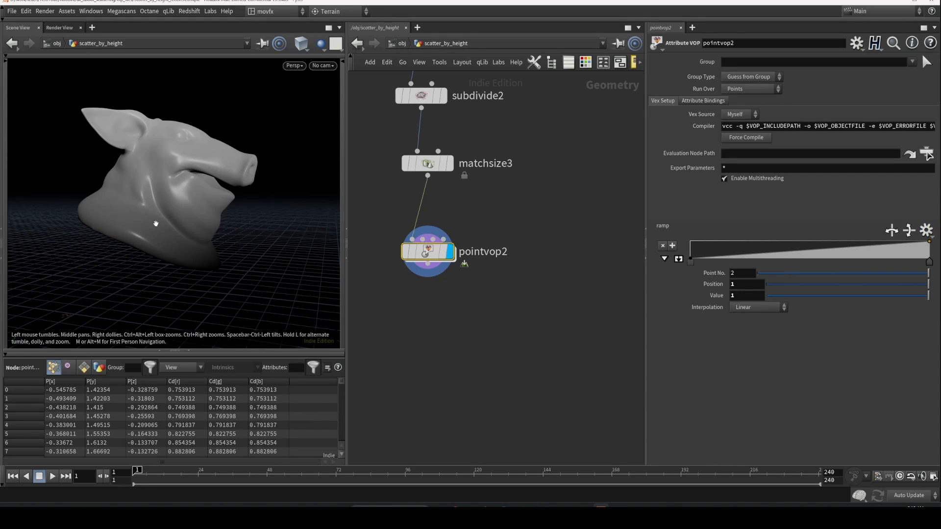
{"action": "left_click_drag", "start_coordinate": [167, 209], "coordinate": [170, 222]}
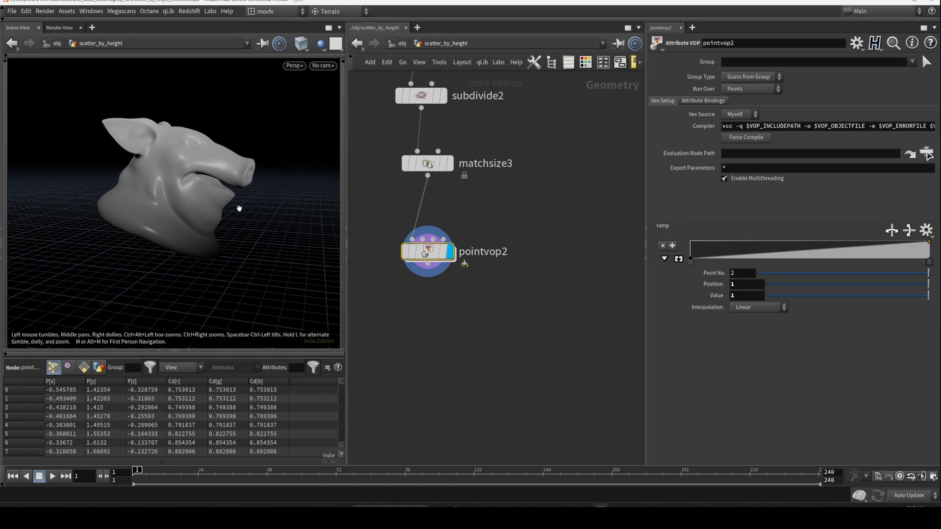
{"action": "mouse_move", "coordinate": [259, 248]}
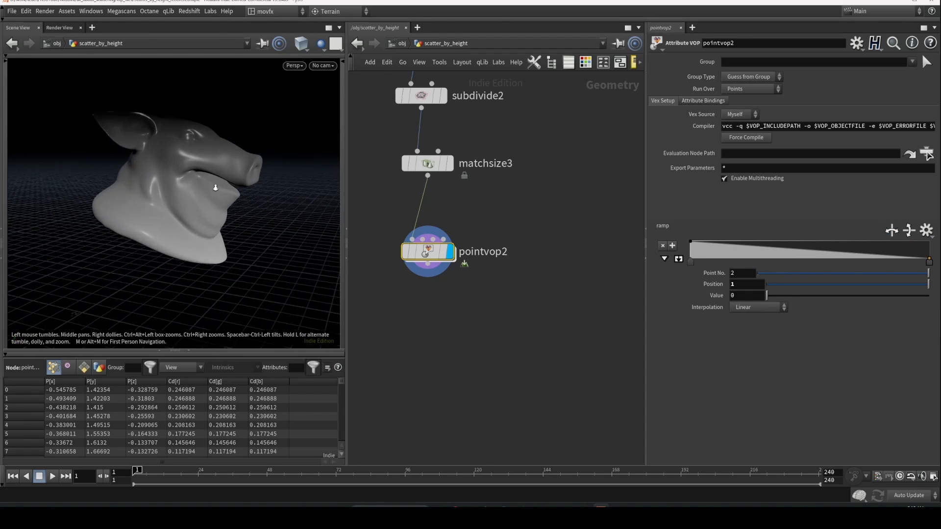
{"action": "left_click_drag", "start_coordinate": [215, 187], "coordinate": [193, 263]}
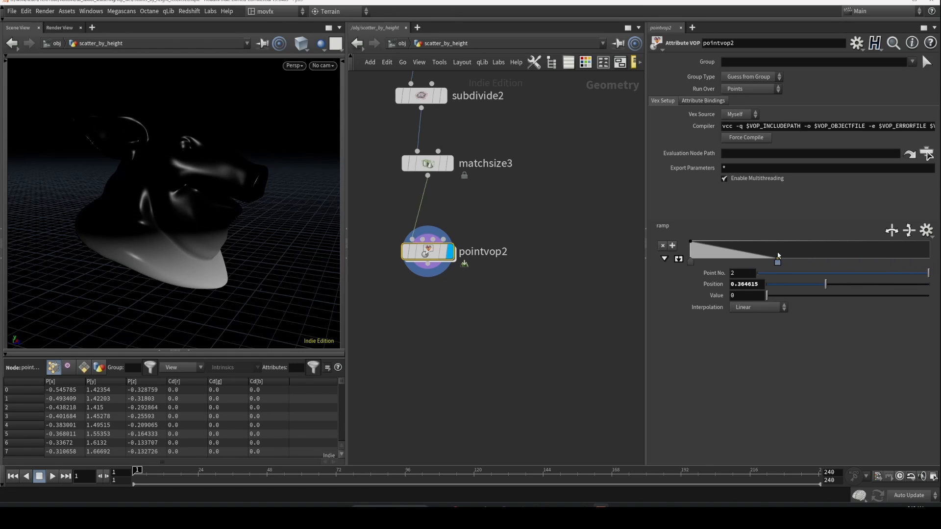
{"action": "left_click_drag", "start_coordinate": [777, 262], "coordinate": [762, 243]}
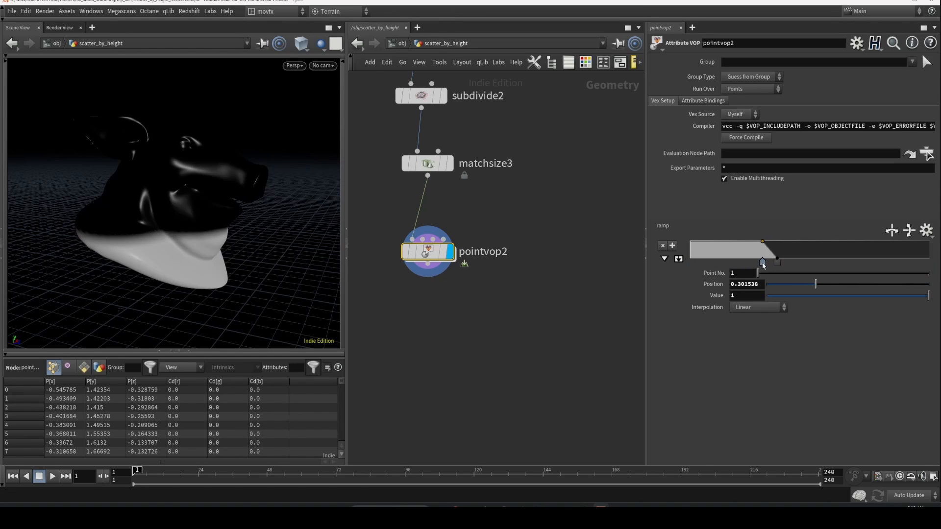
{"action": "key", "text": "tab"}
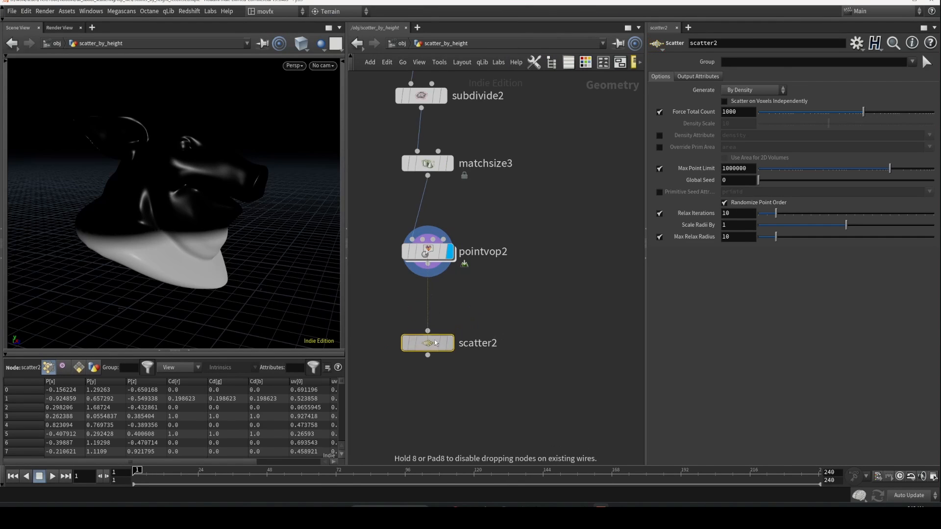
Display the Scatter node using Cd as density, then return to the Point VOP
{"action": "left_click", "coordinate": [427, 251]}
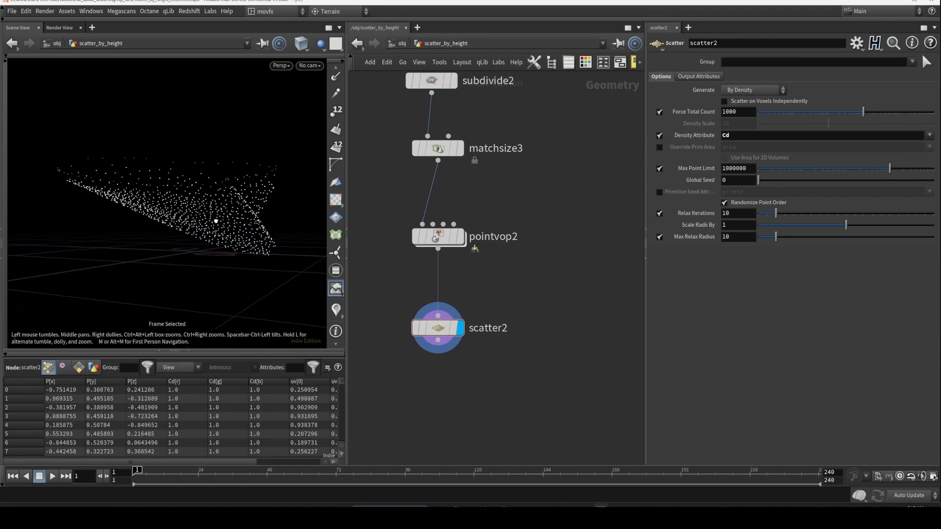
{"action": "left_click", "coordinate": [437, 238]}
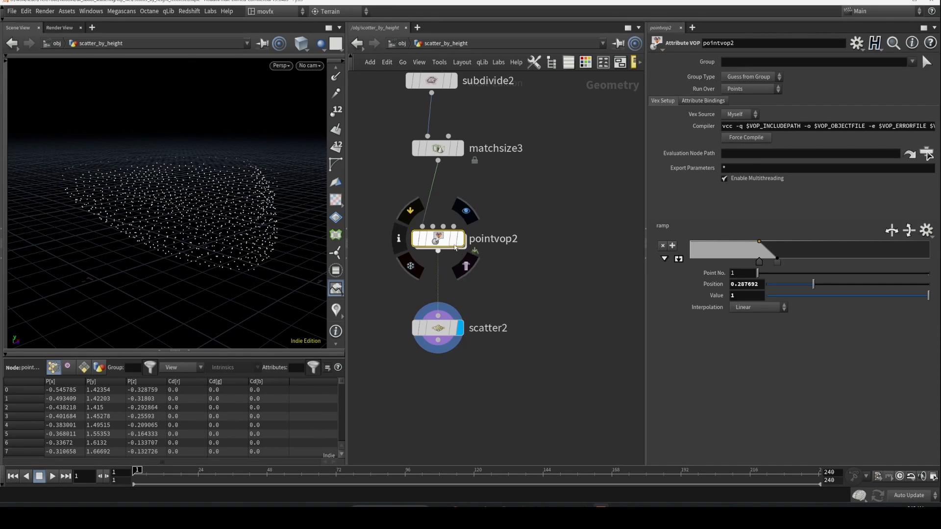
{"action": "key", "text": "tab"}
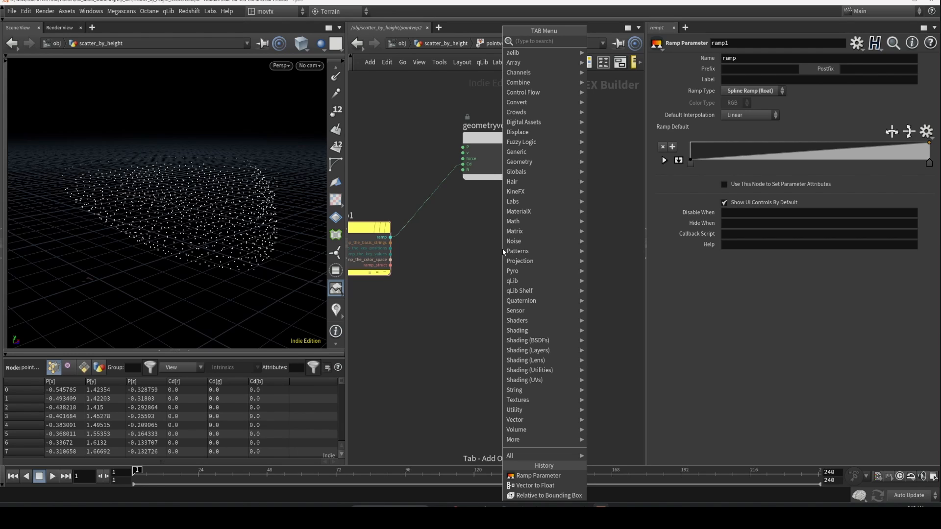
Add a Bind Export named density fed by the ramp, and visualize the density attribute on the head
{"action": "type", "text": "bind"}
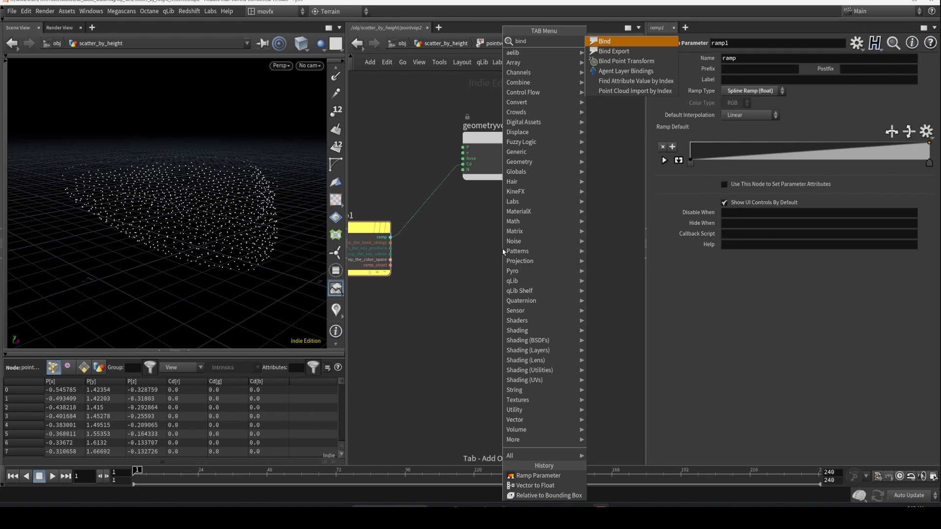
{"action": "left_click", "coordinate": [604, 41]}
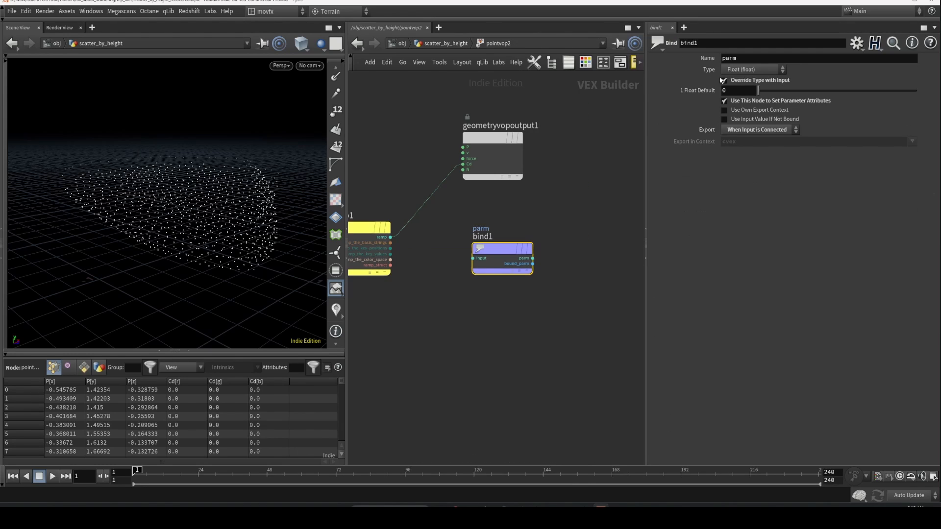
{"action": "type", "text": "dens1ty"}
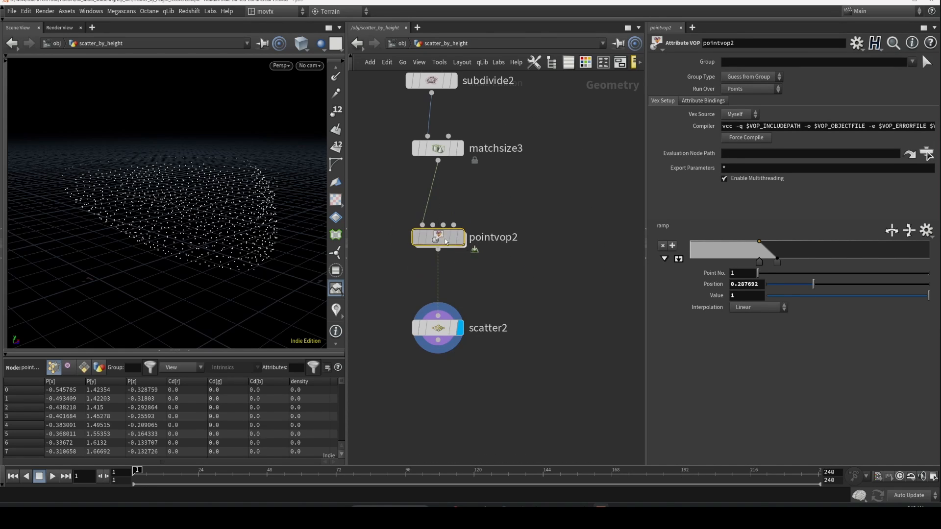
{"action": "double_click", "coordinate": [437, 238]}
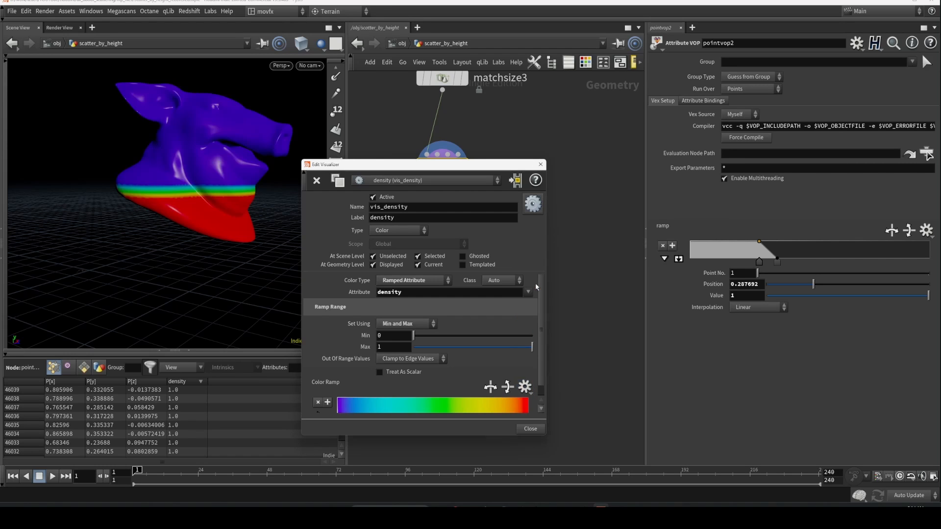
Close the Edit Visualizer dialog and display scatter2's density-coloured points in the viewport
{"action": "left_click", "coordinate": [529, 428]}
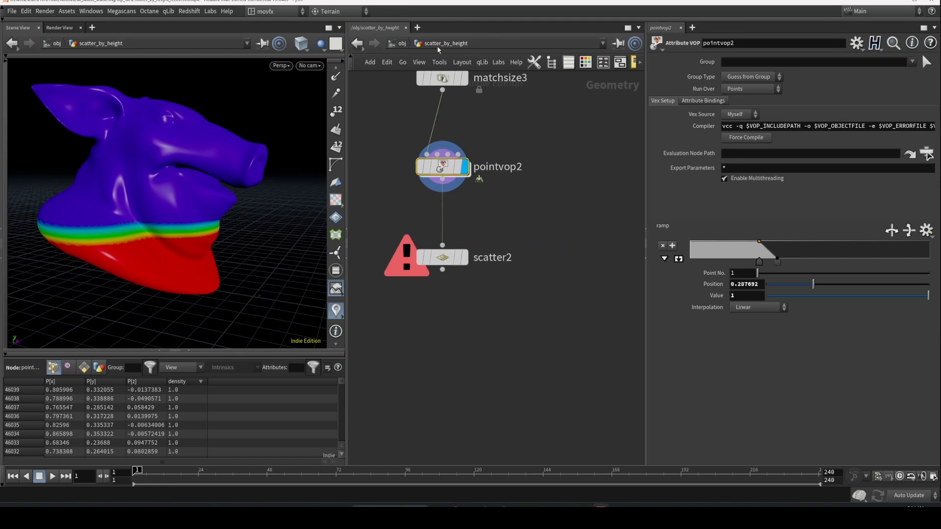
{"action": "left_click", "coordinate": [442, 257]}
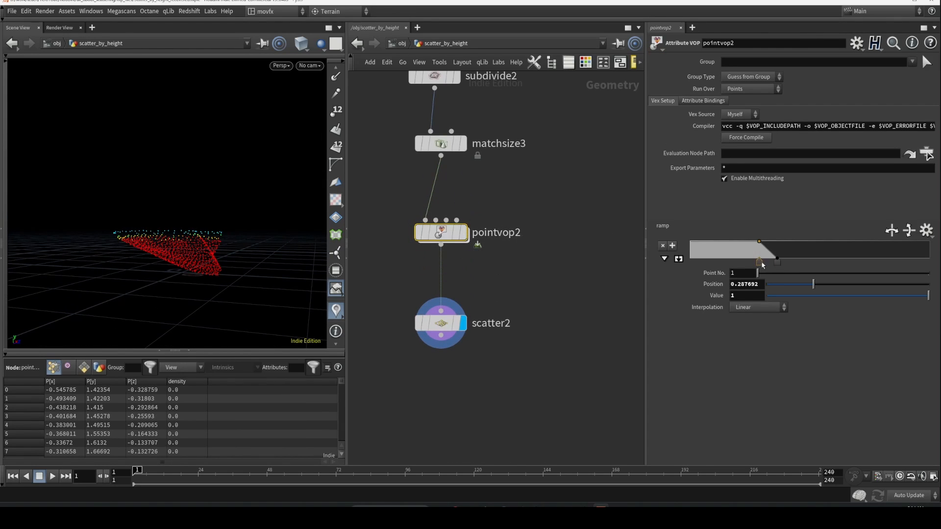
Move the density ramp points to about 0.18 and 0.82 so points cluster at the pig head's base
{"action": "left_click_drag", "start_coordinate": [758, 251], "coordinate": [788, 258]}
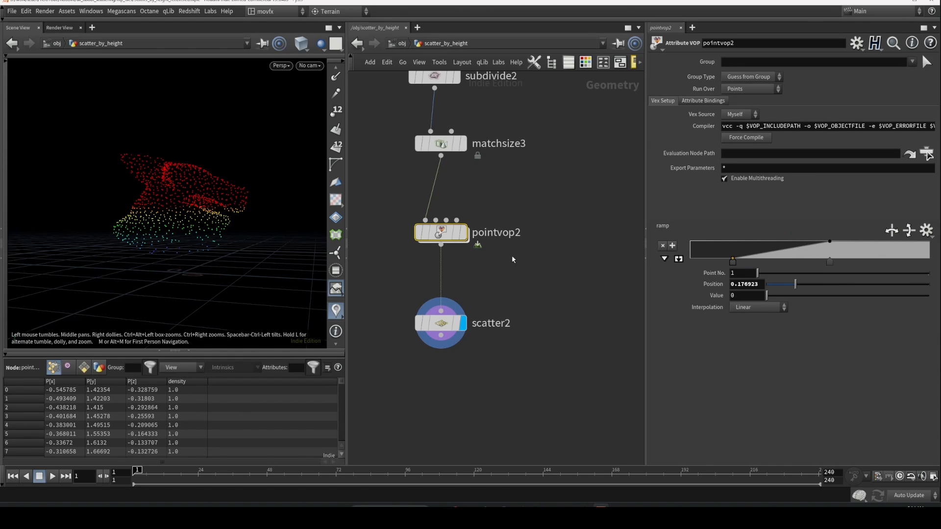
{"action": "left_click_drag", "start_coordinate": [732, 259], "coordinate": [804, 259]}
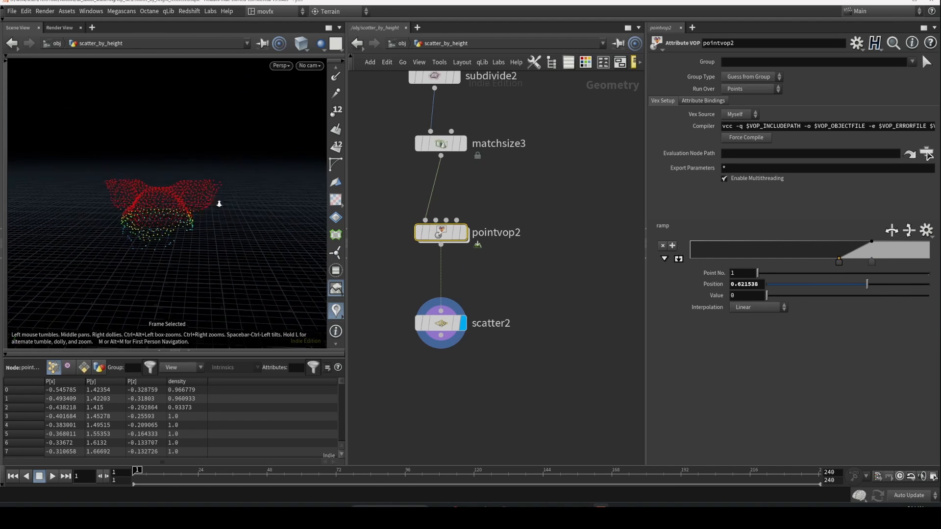
{"action": "double_click", "coordinate": [441, 232]}
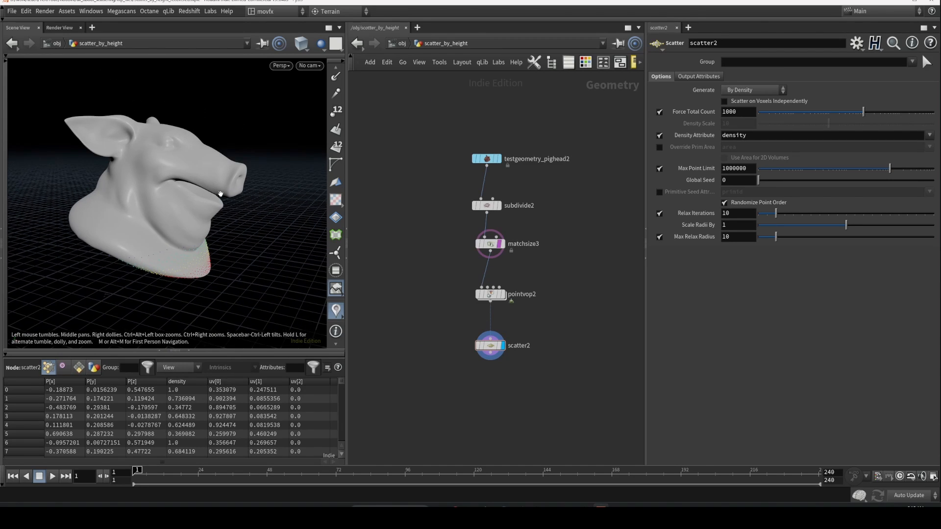
{"action": "mouse_move", "coordinate": [222, 202]}
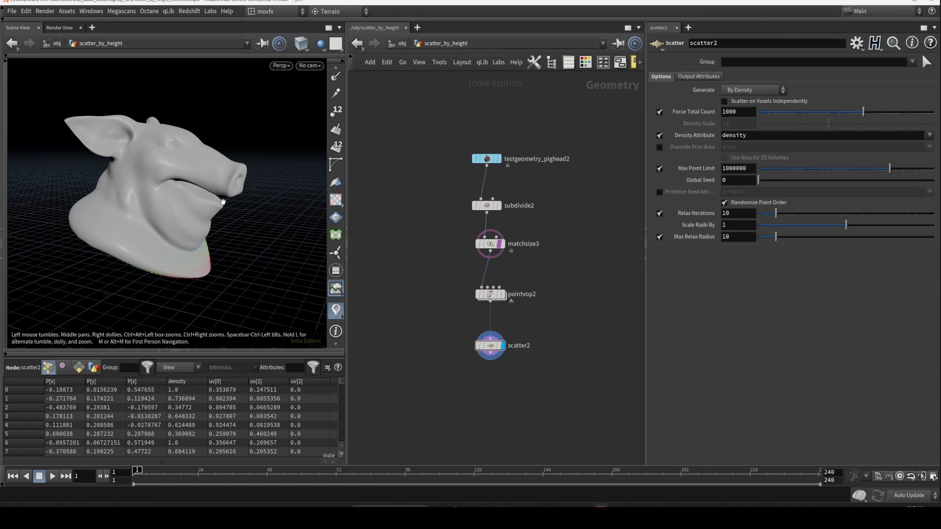